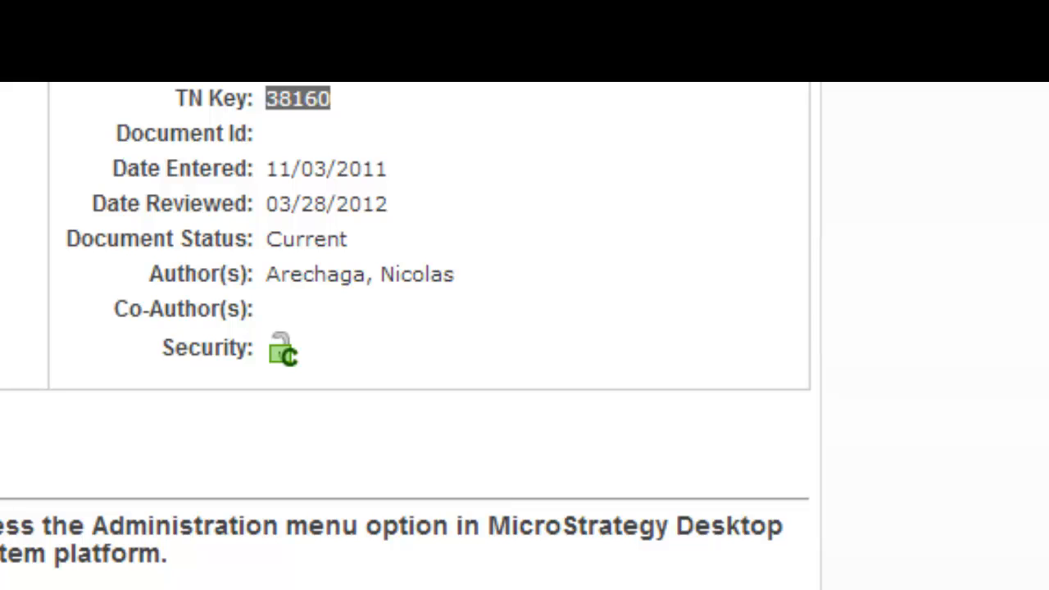
scroll(down, 3)
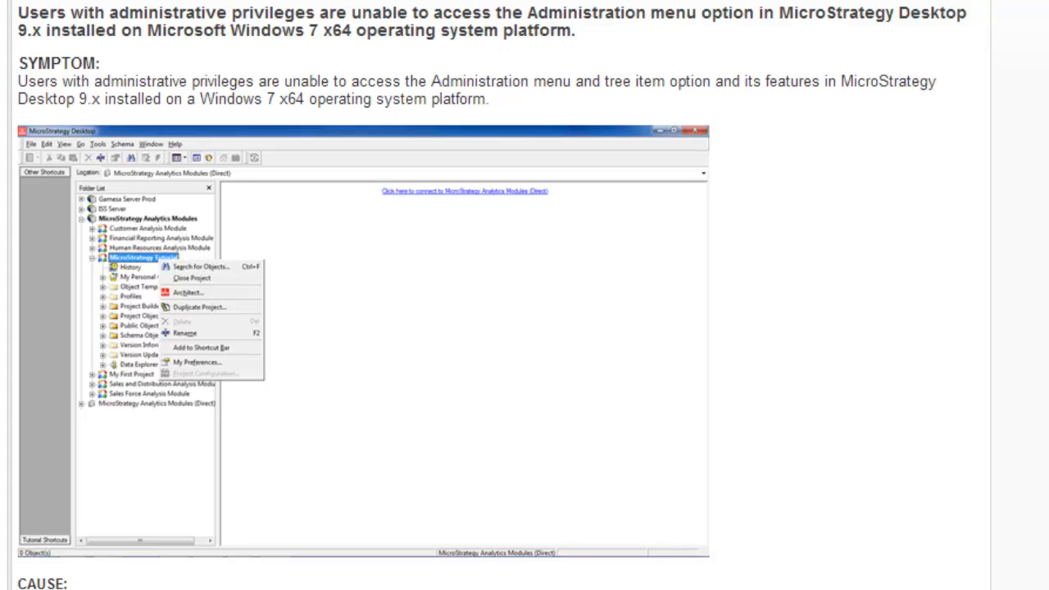
scroll(down, 3)
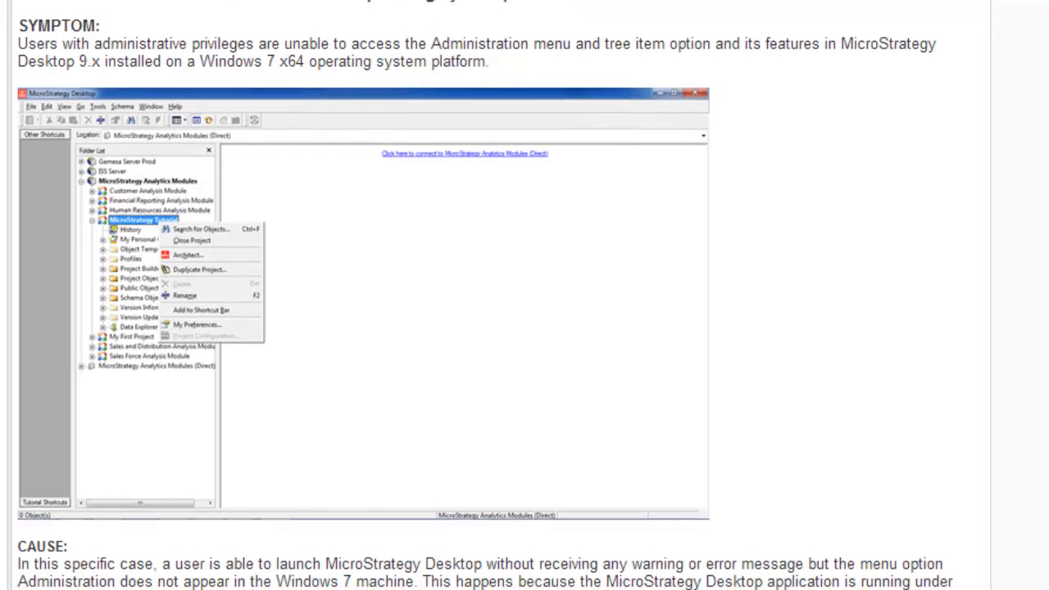
scroll(down, 3)
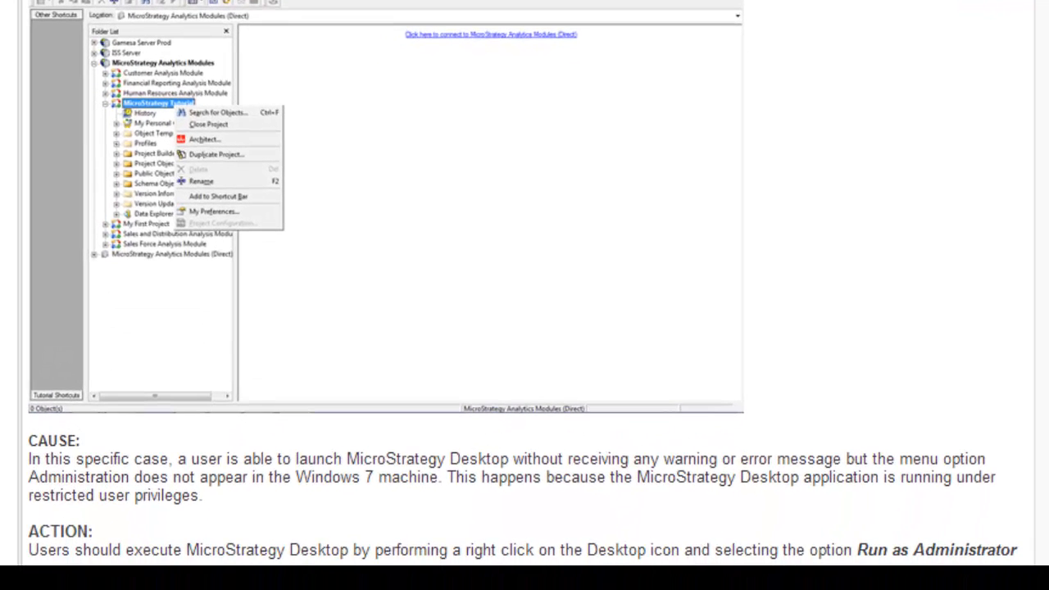